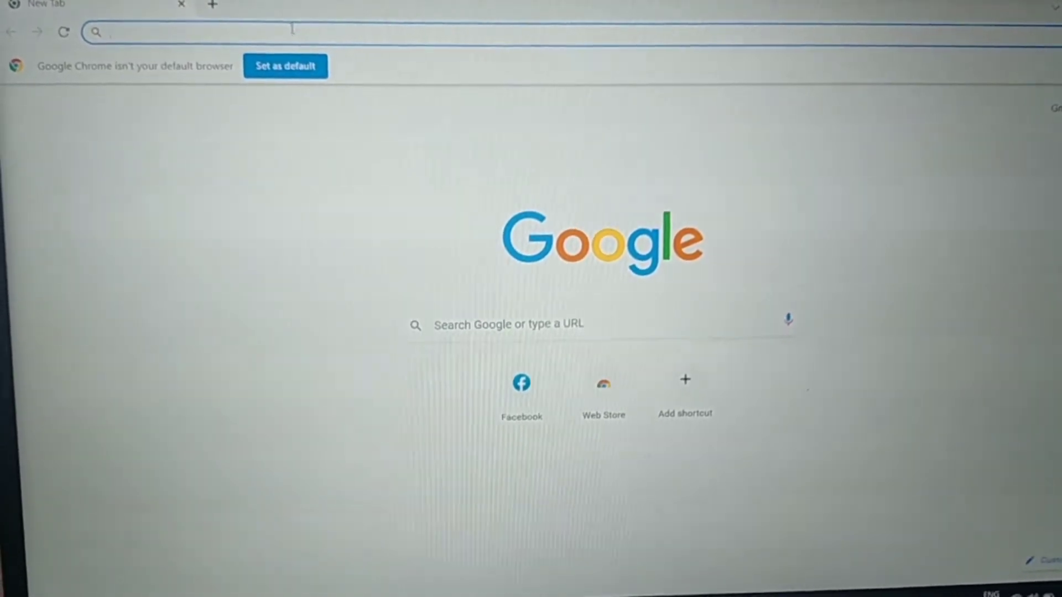
Step: Search Google for 'epson l3110' from the Chrome address bar
{"action": "left_click", "coordinate": [203, 32]}
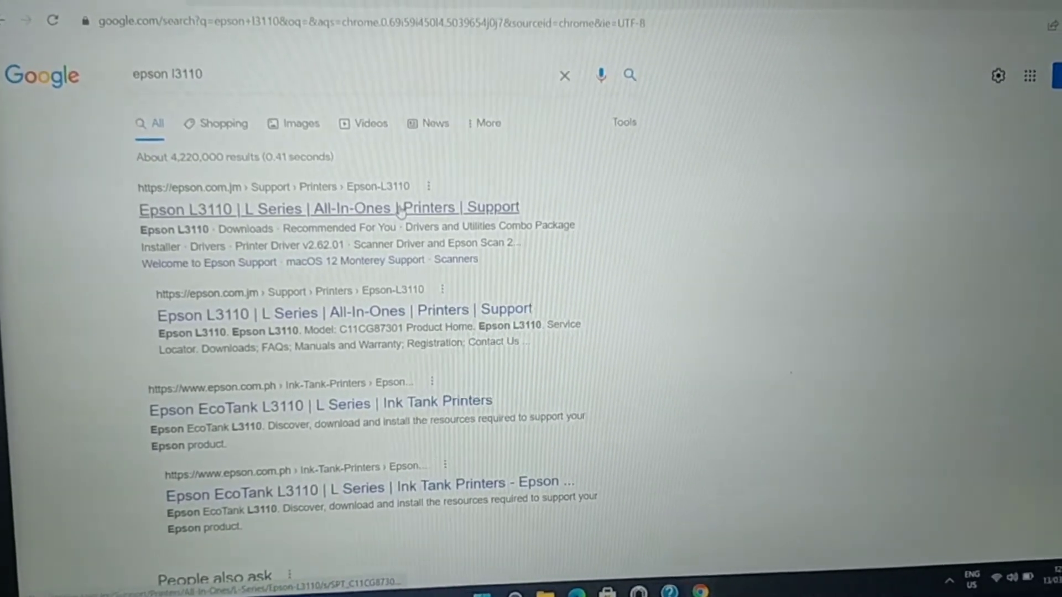
Step: Open the Epson L3110 support result and scroll down to the Downloads section
{"action": "left_click", "coordinate": [329, 208]}
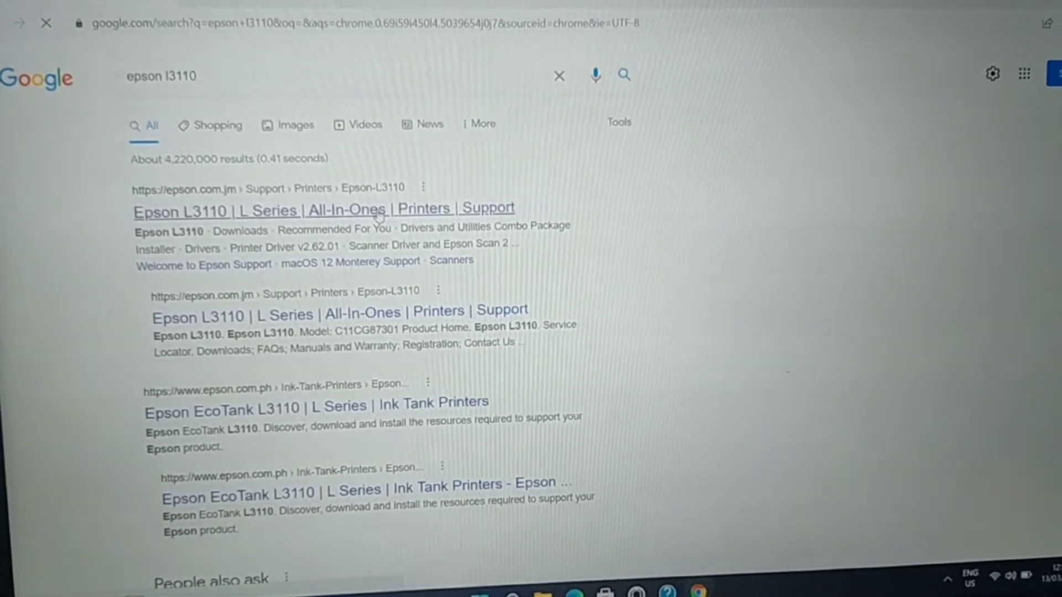
{"action": "left_click", "coordinate": [323, 207]}
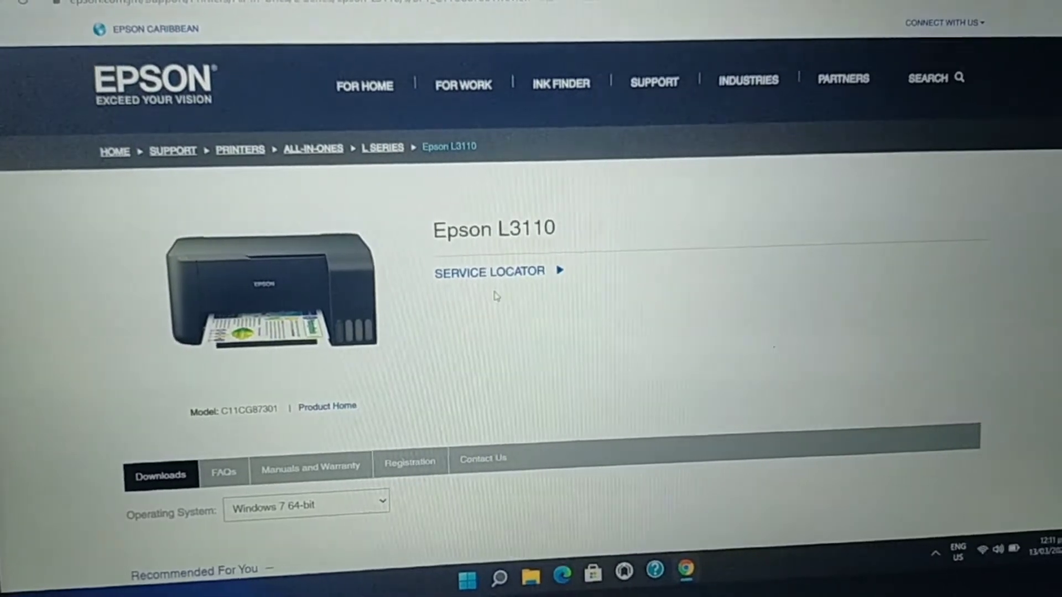
{"action": "scroll", "scroll_direction": "down", "scroll_amount": 3}
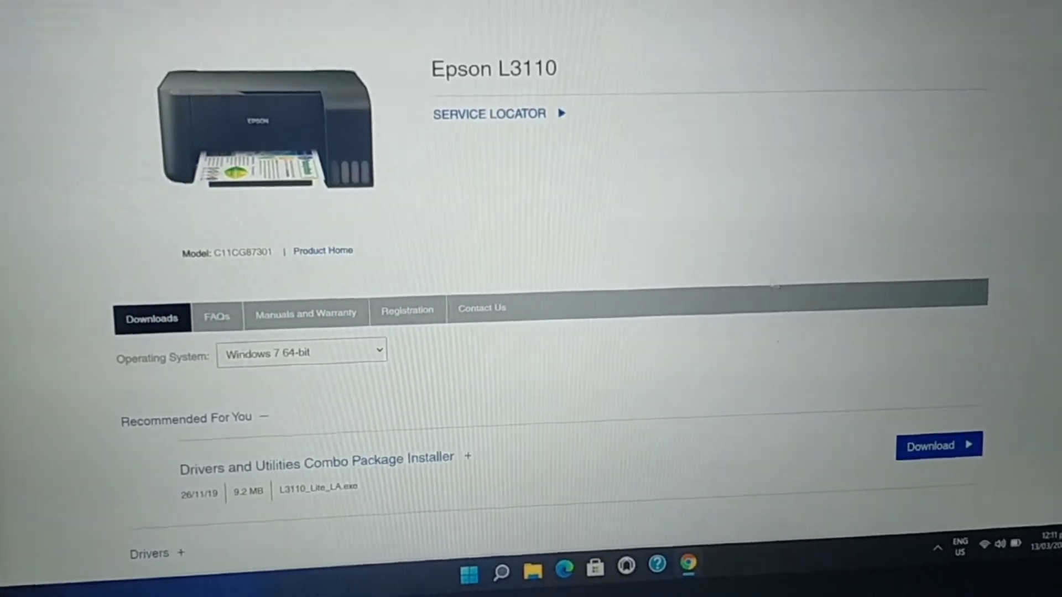
{"action": "scroll", "scroll_direction": "down", "scroll_amount": 3}
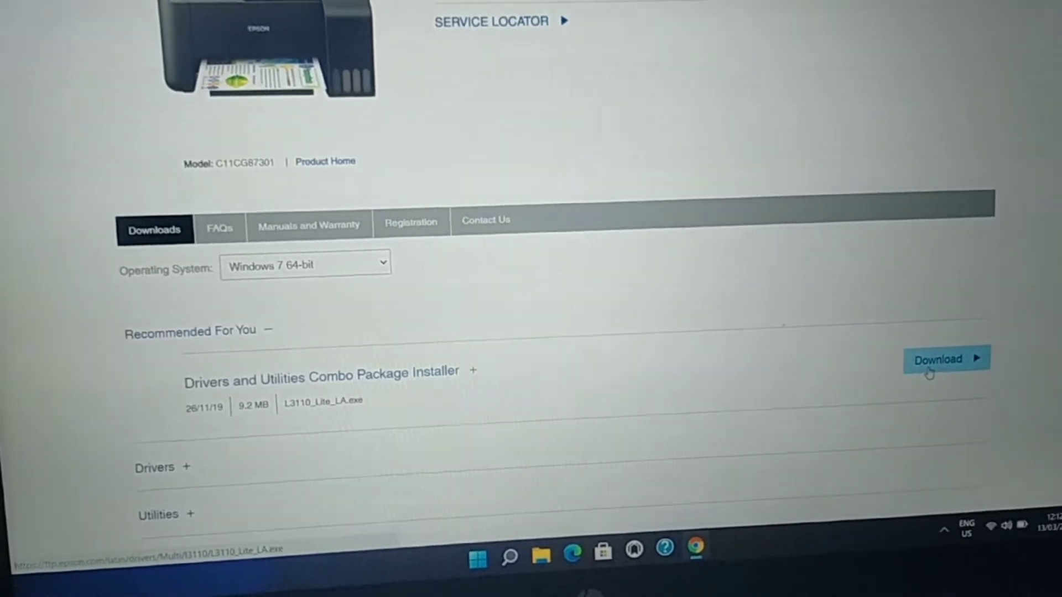
Step: Download L3110_Lite_LA.exe, the Drivers and Utilities Combo Package Installer, and run it
{"action": "left_click", "coordinate": [938, 359]}
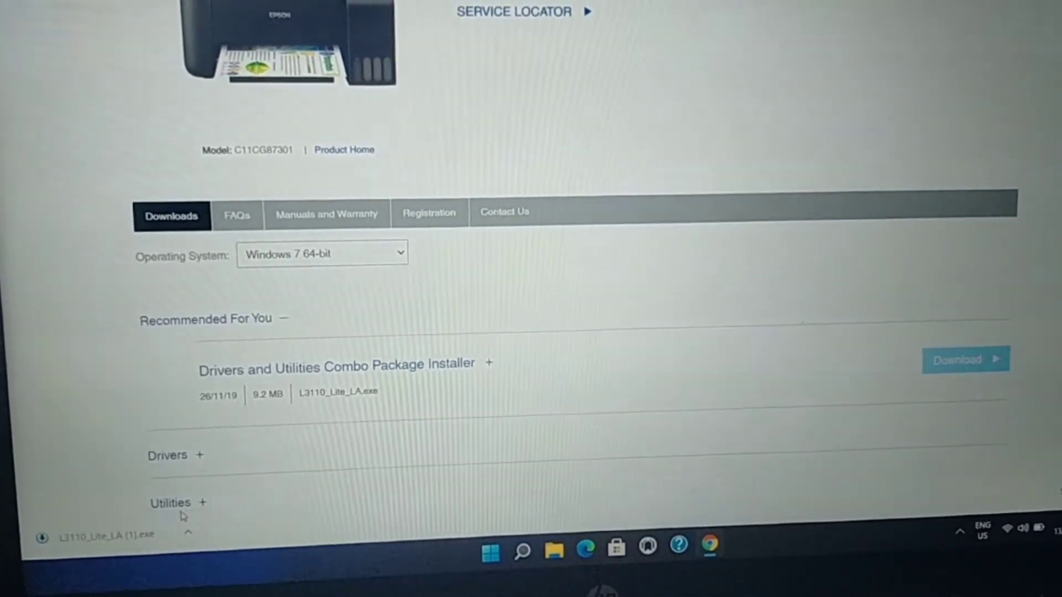
{"action": "left_click", "coordinate": [190, 531]}
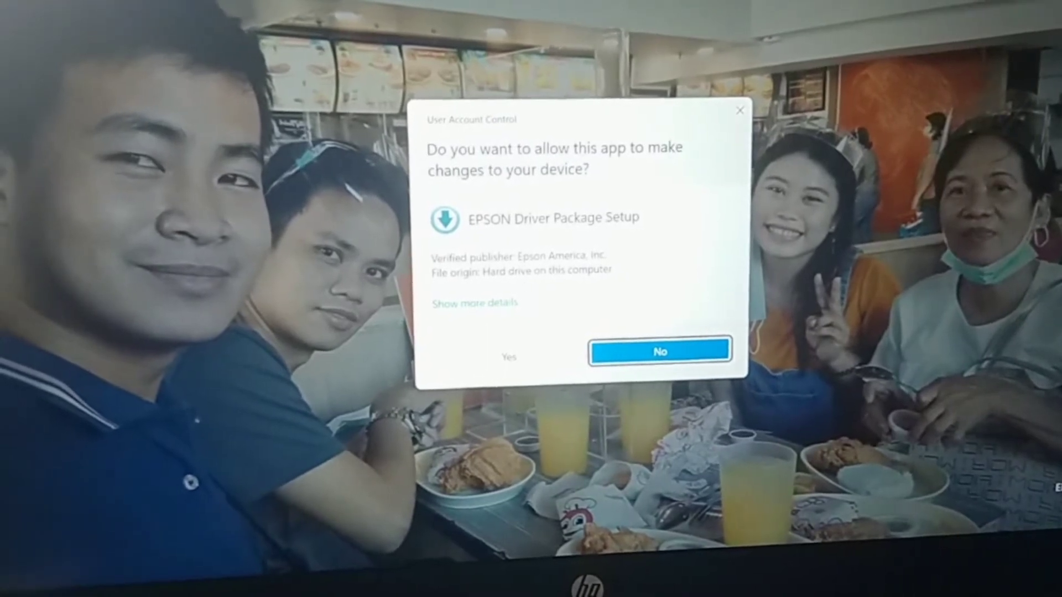
Step: Allow EPSON Driver Package Setup in User Account Control and dismiss the introductory message
{"action": "left_click", "coordinate": [508, 357]}
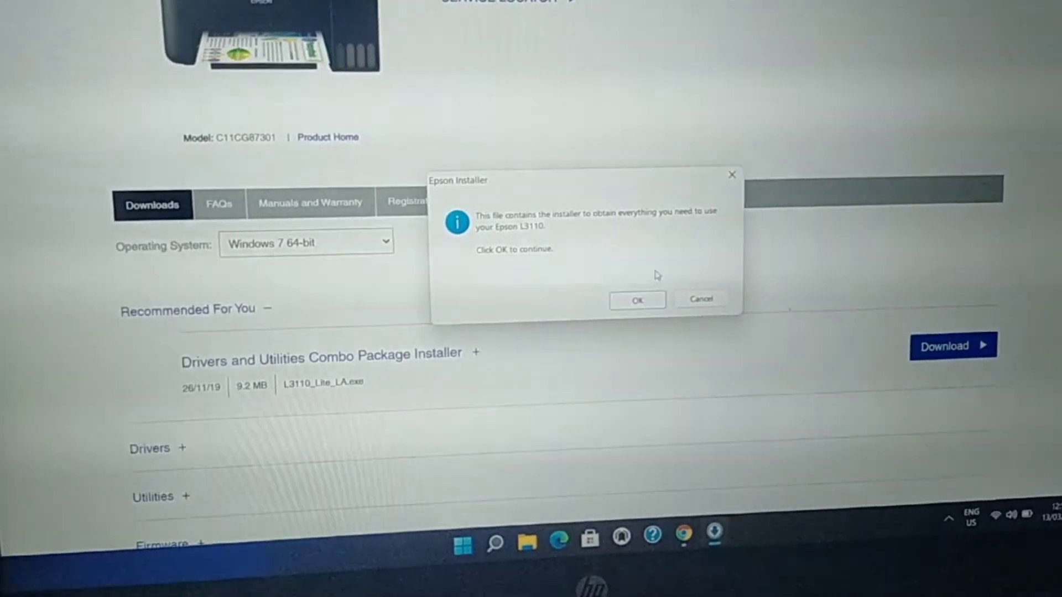
{"action": "left_click", "coordinate": [636, 300]}
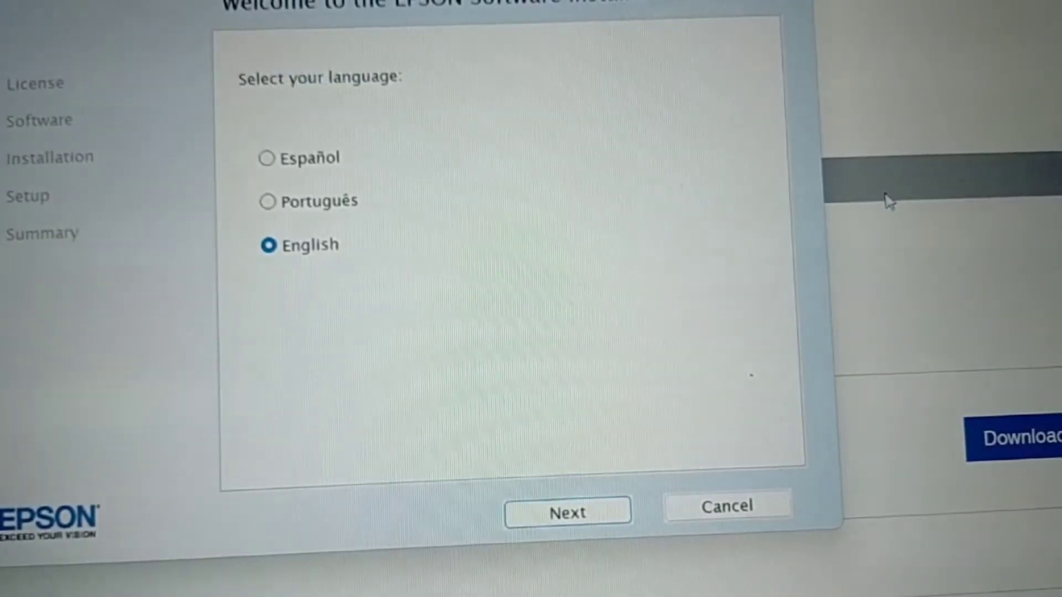
{"action": "mouse_move", "coordinate": [379, 227]}
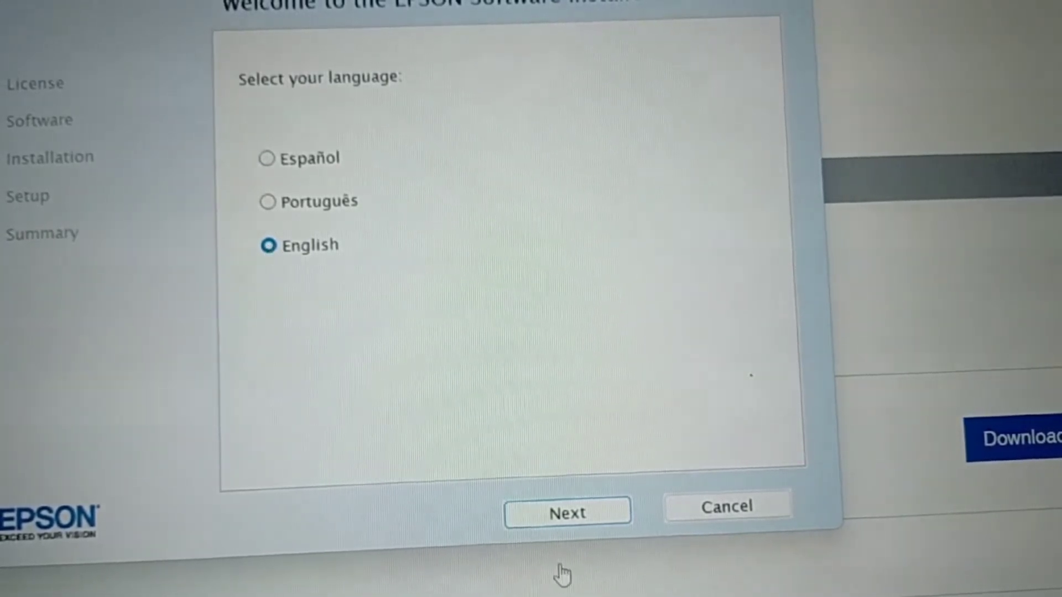
Step: Keep English as the installer language and proceed to the license agreement
{"action": "left_click", "coordinate": [567, 513]}
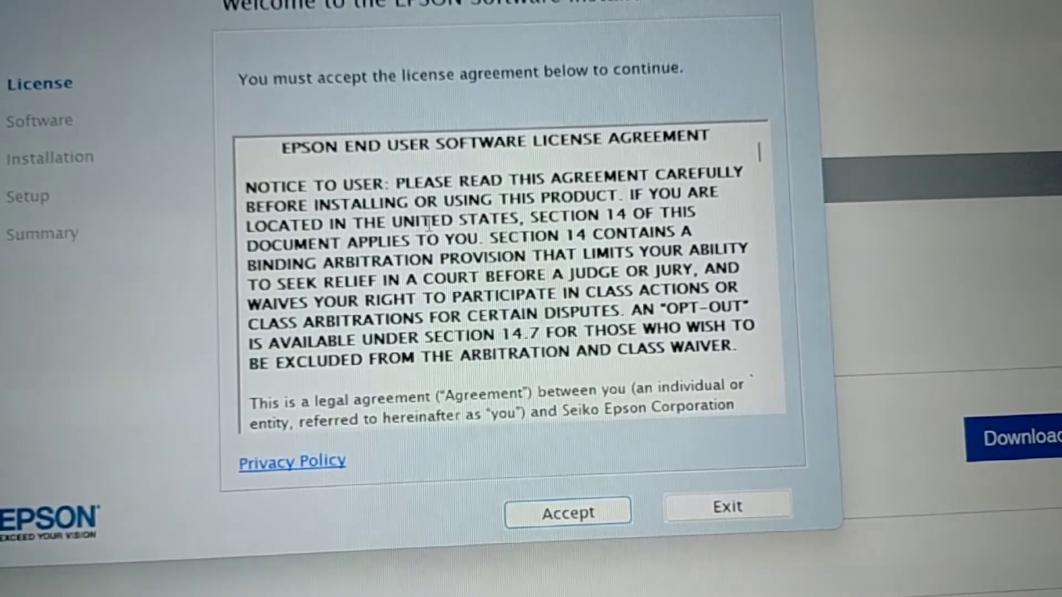
{"action": "mouse_move", "coordinate": [322, 471]}
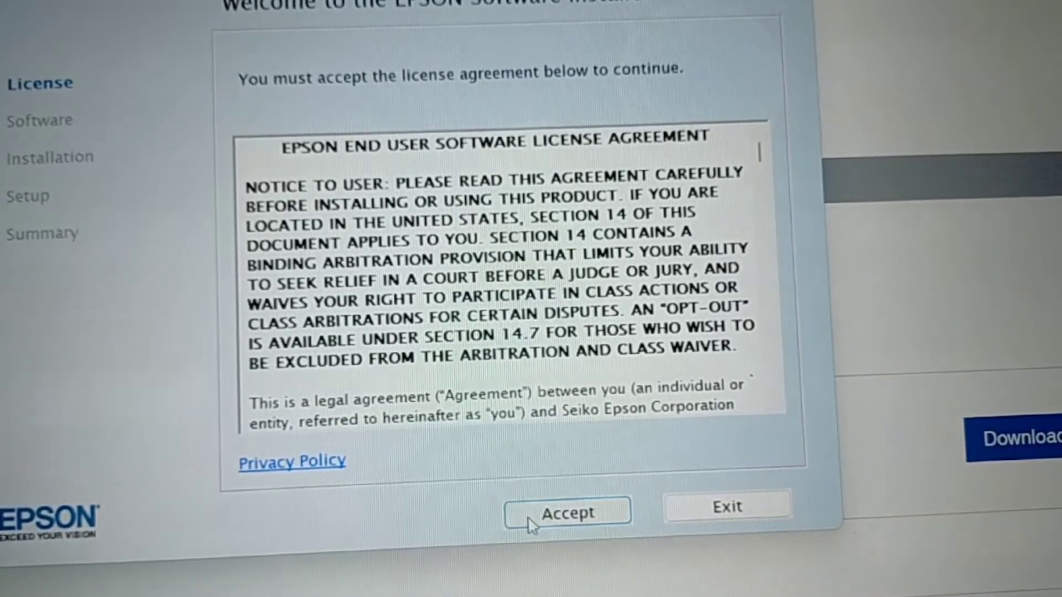
Step: Accept the Epson end user software license agreement
{"action": "left_click", "coordinate": [567, 511]}
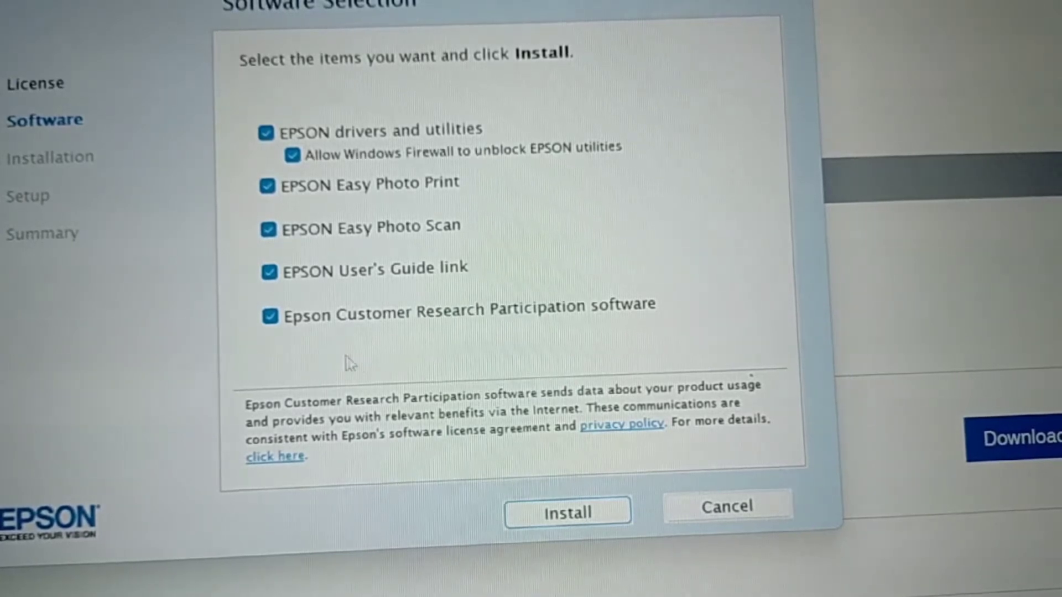
{"action": "mouse_move", "coordinate": [677, 312]}
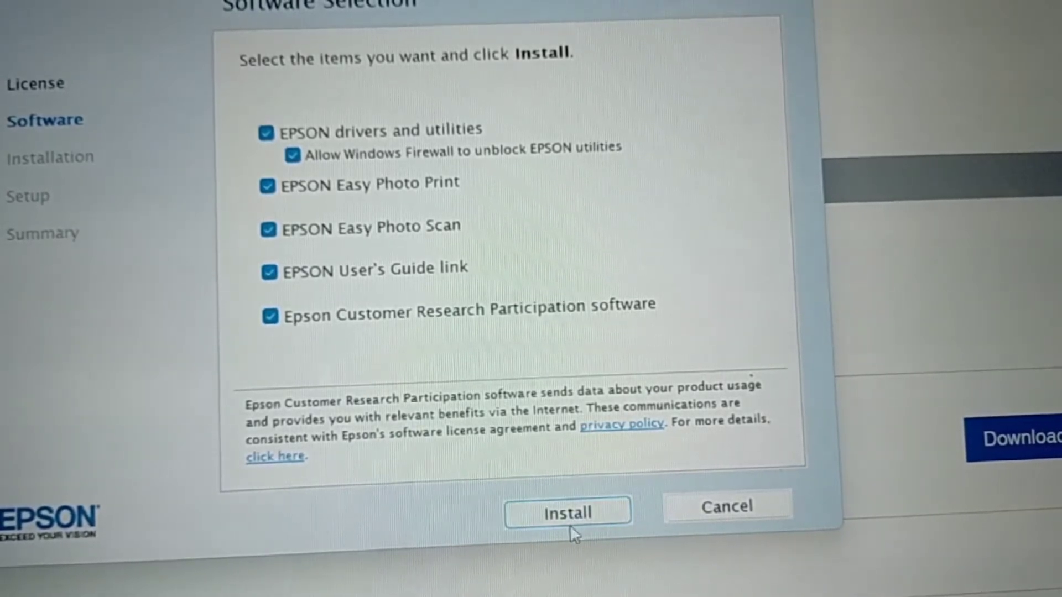
{"action": "left_click", "coordinate": [567, 513]}
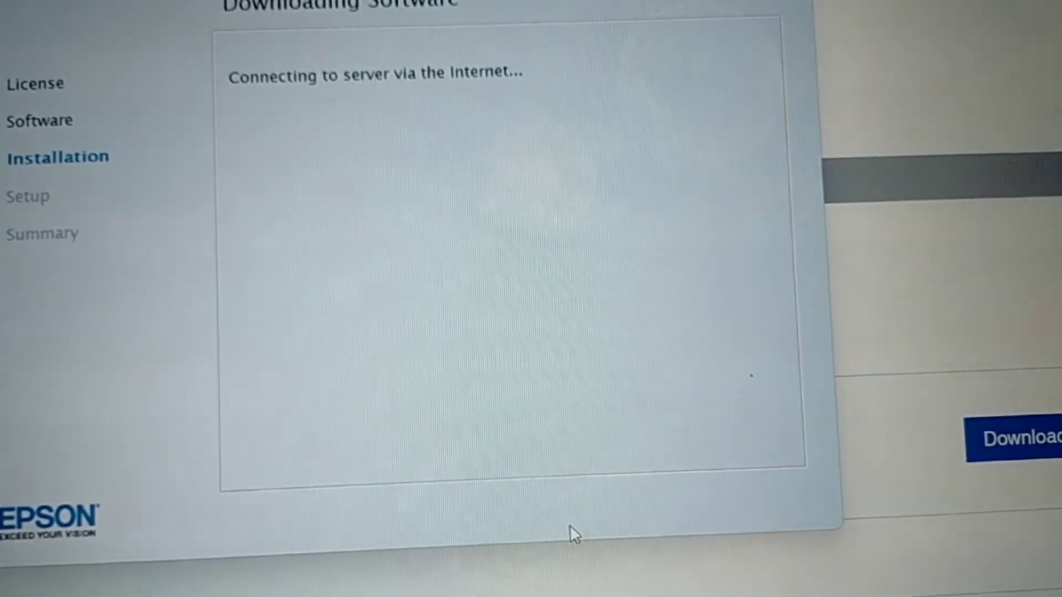
{"action": "mouse_move", "coordinate": [437, 216]}
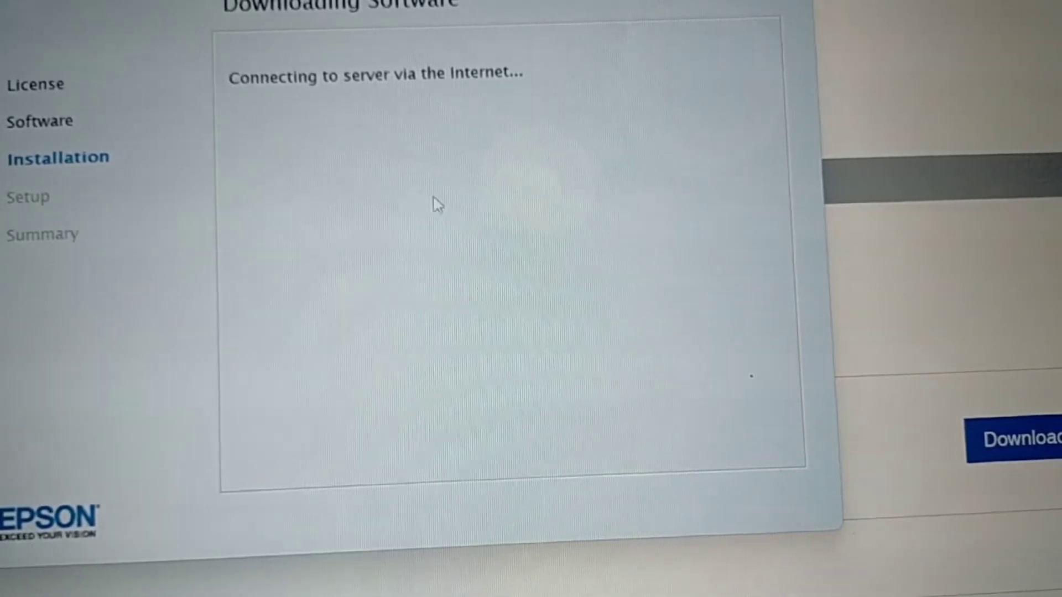
{"action": "mouse_move", "coordinate": [359, 196]}
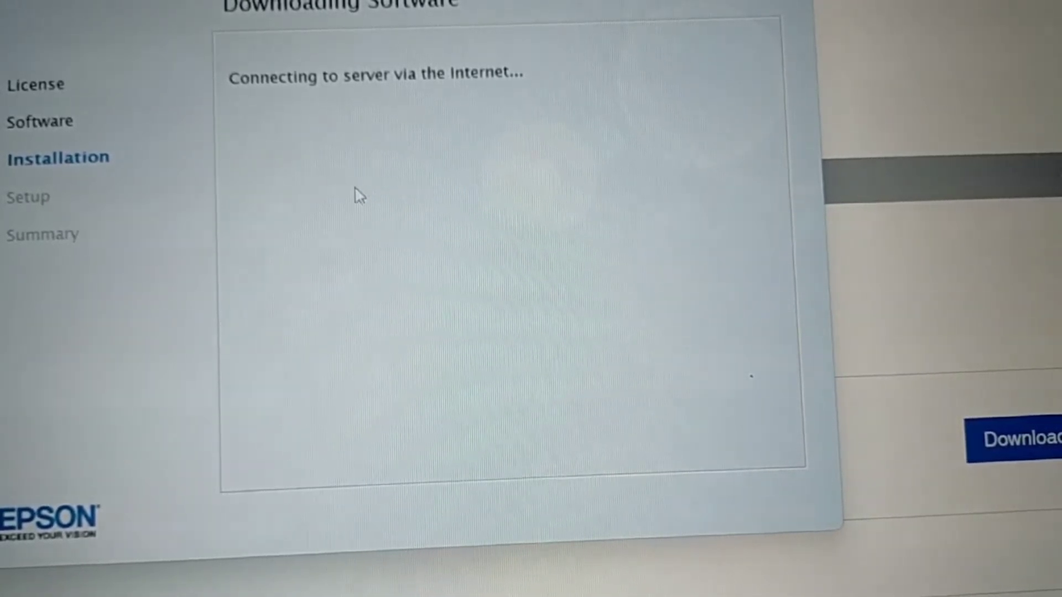
{"action": "mouse_move", "coordinate": [358, 254]}
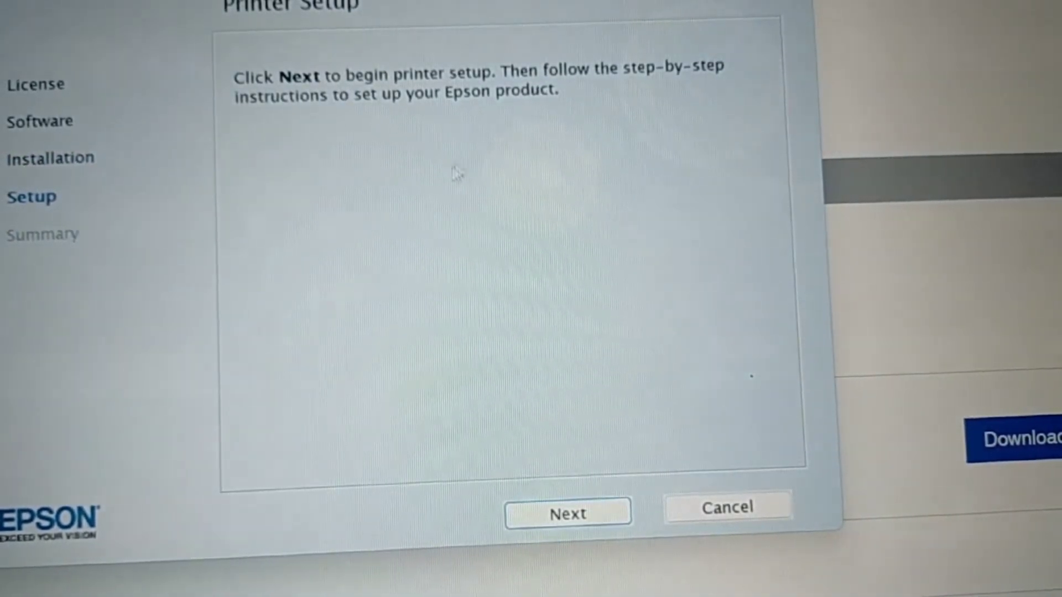
{"action": "mouse_move", "coordinate": [576, 139]}
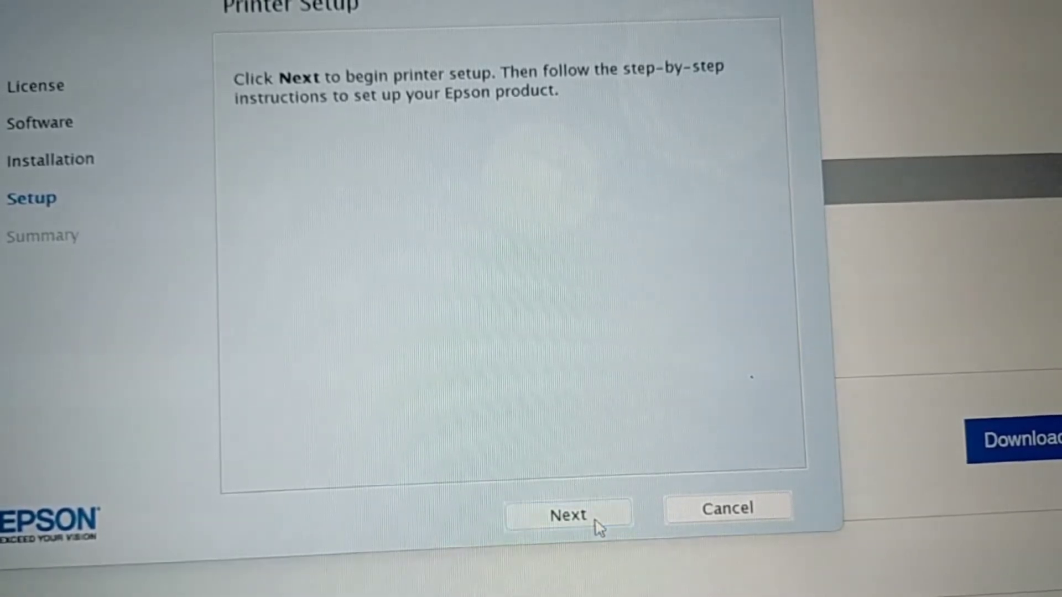
Step: Confirm the ink is charged and continue to the USB printer connection step
{"action": "left_click", "coordinate": [567, 515]}
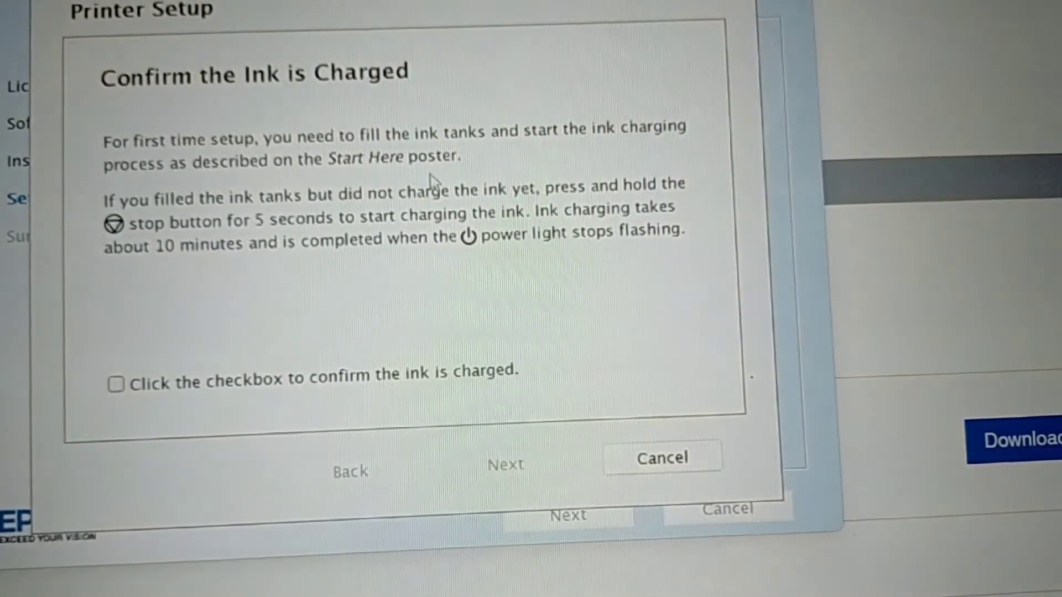
{"action": "mouse_move", "coordinate": [406, 230]}
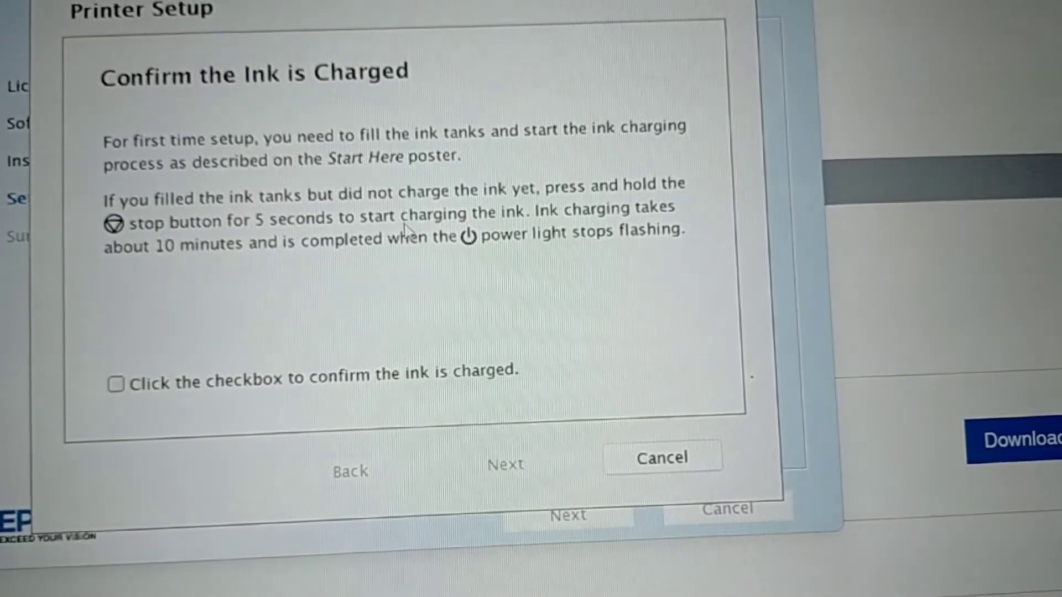
{"action": "mouse_move", "coordinate": [265, 325]}
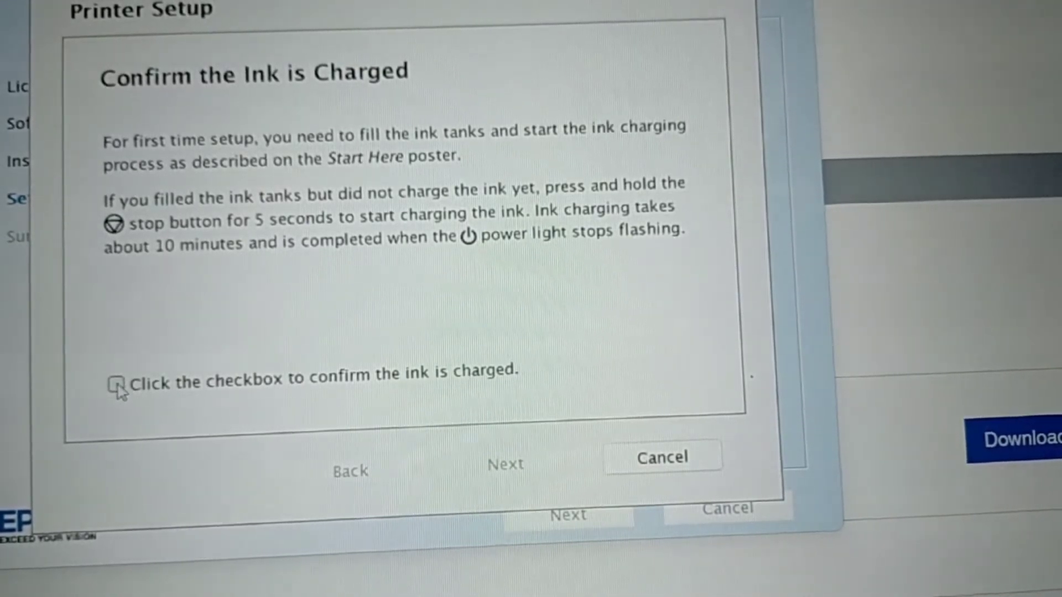
{"action": "left_click", "coordinate": [115, 384]}
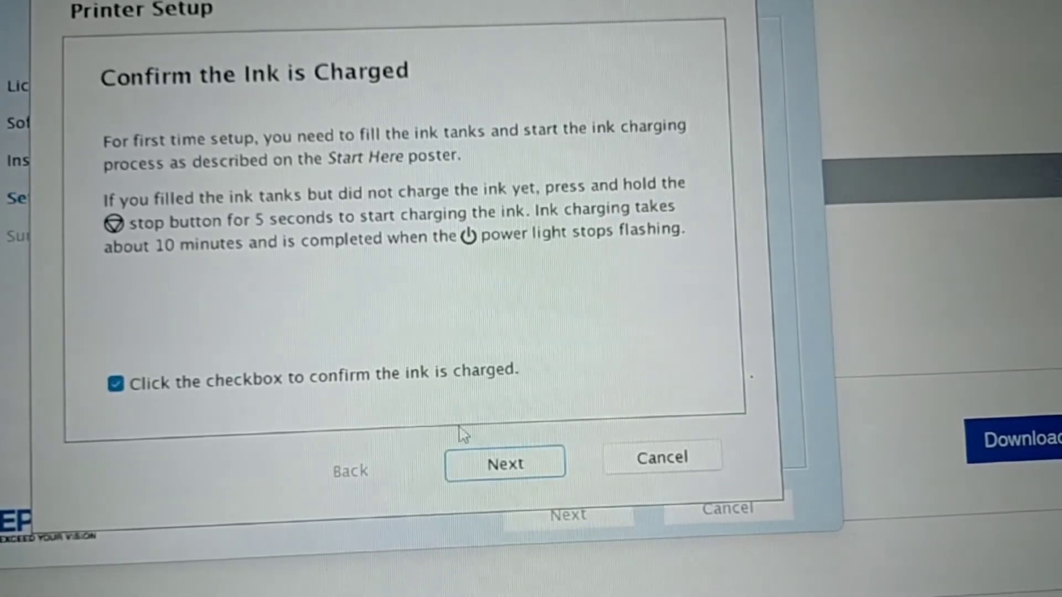
{"action": "left_click", "coordinate": [503, 462]}
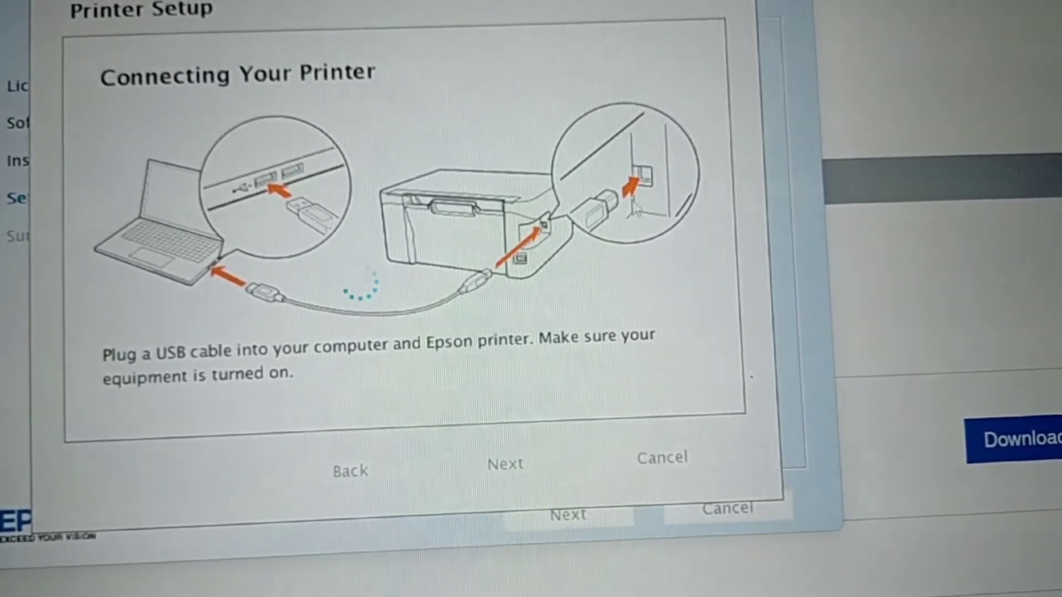
{"action": "mouse_move", "coordinate": [471, 396]}
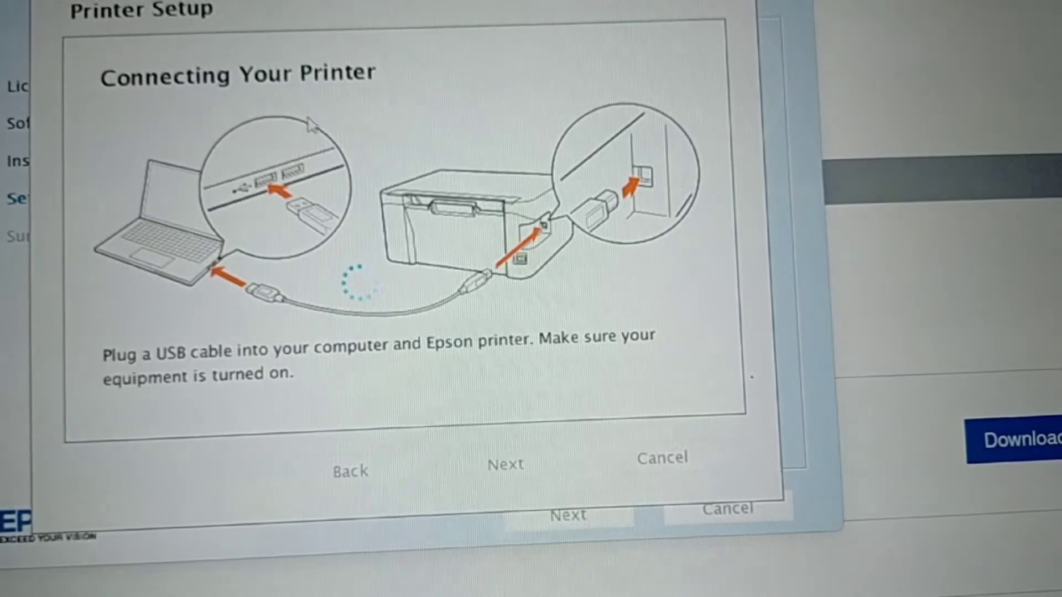
{"action": "mouse_move", "coordinate": [265, 215]}
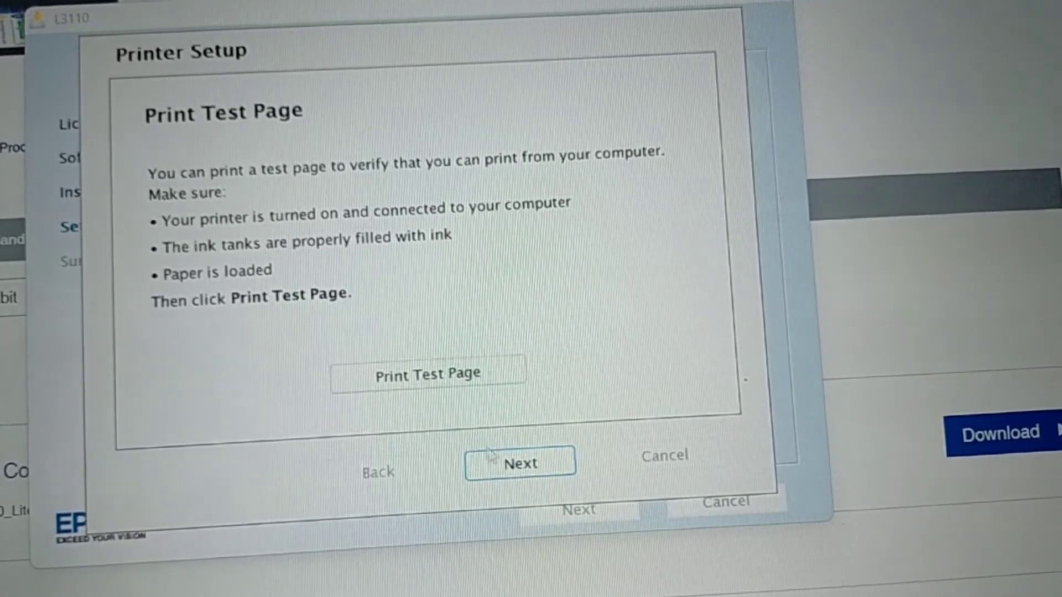
Step: Skip printing a test page and go on to the Setup Summary
{"action": "left_click", "coordinate": [519, 462]}
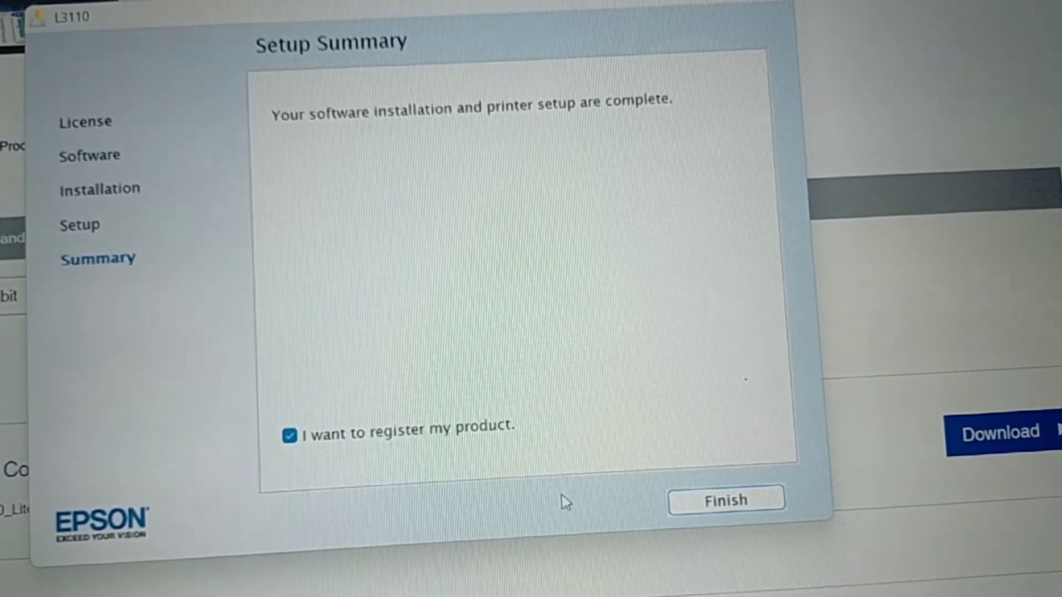
{"action": "mouse_move", "coordinate": [601, 513]}
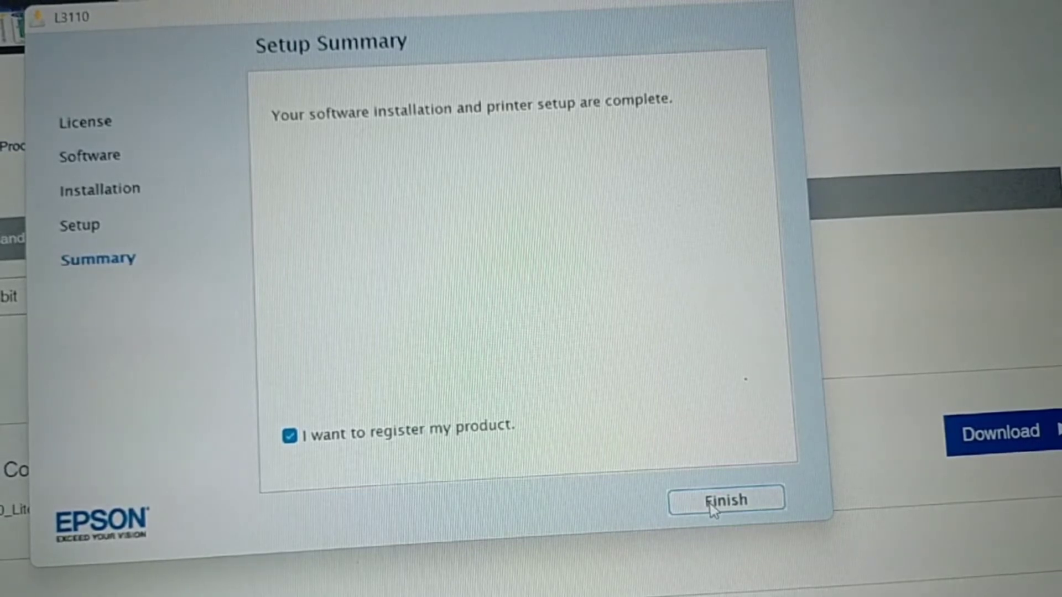
Step: Finish setup with 'I want to register my product' still ticked
{"action": "left_click", "coordinate": [724, 500]}
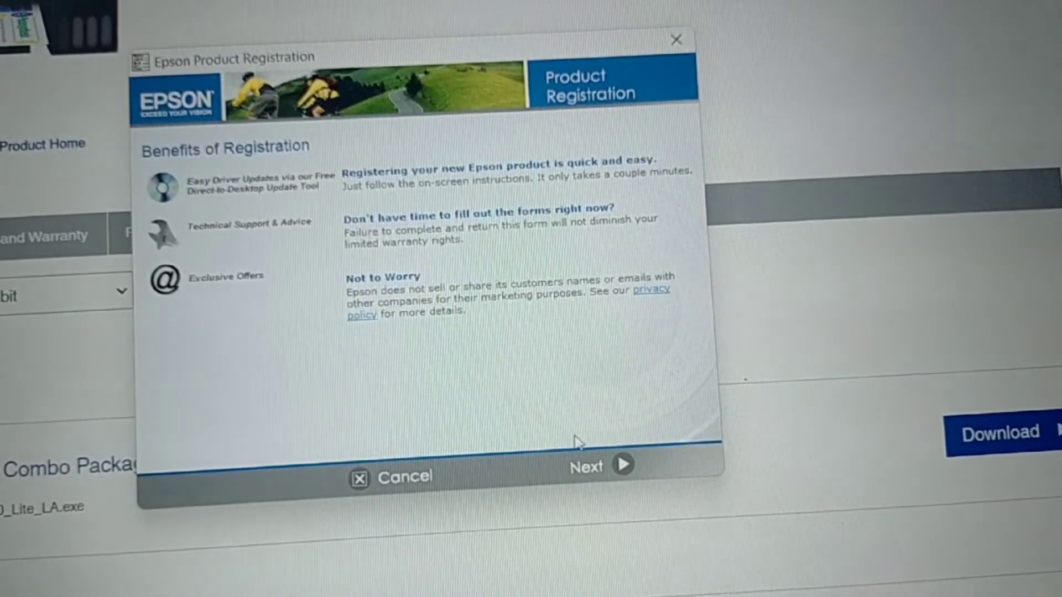
{"action": "mouse_move", "coordinate": [612, 227]}
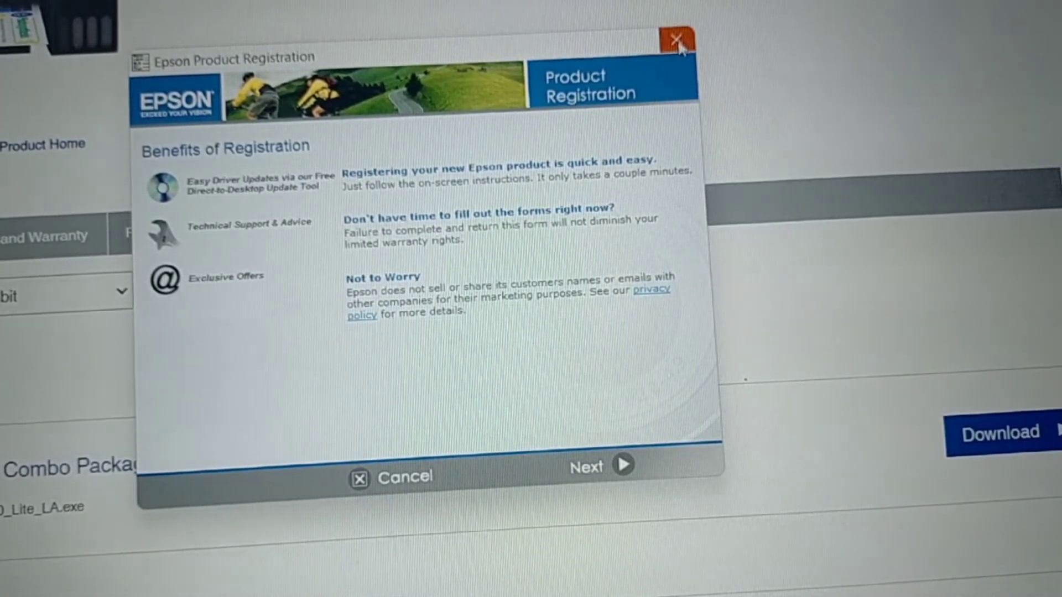
Step: Close Epson Product Registration and confirm Exit Registration without registering the L3110
{"action": "left_click", "coordinate": [677, 38]}
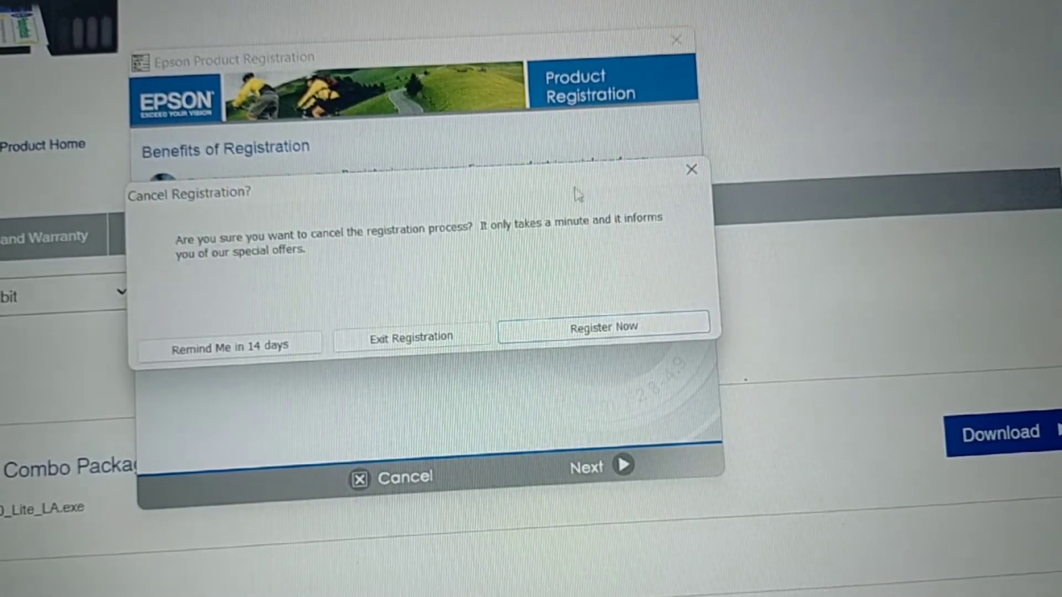
{"action": "mouse_move", "coordinate": [410, 336]}
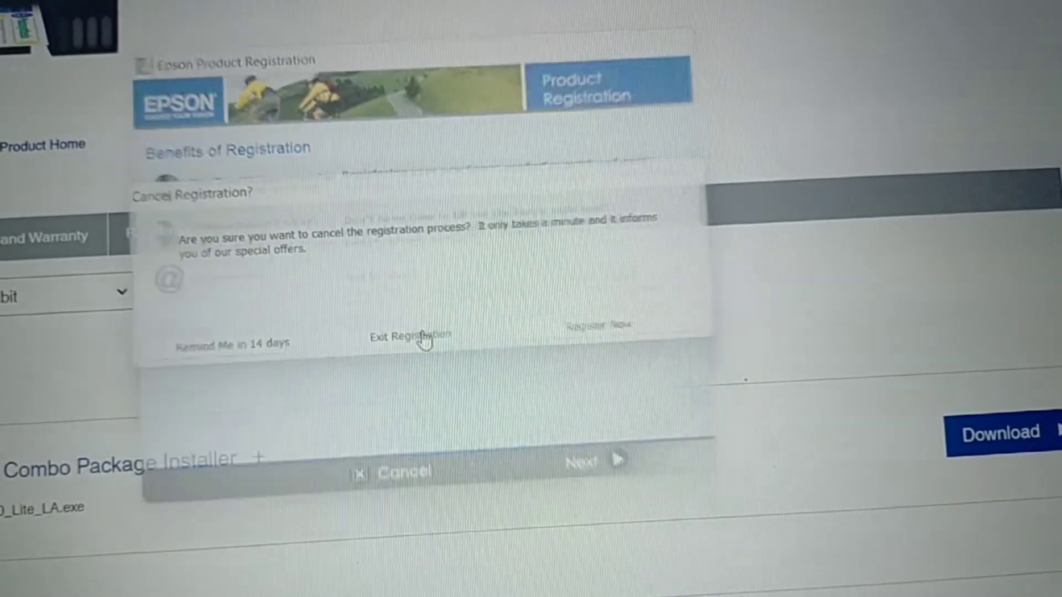
{"action": "left_click", "coordinate": [410, 336]}
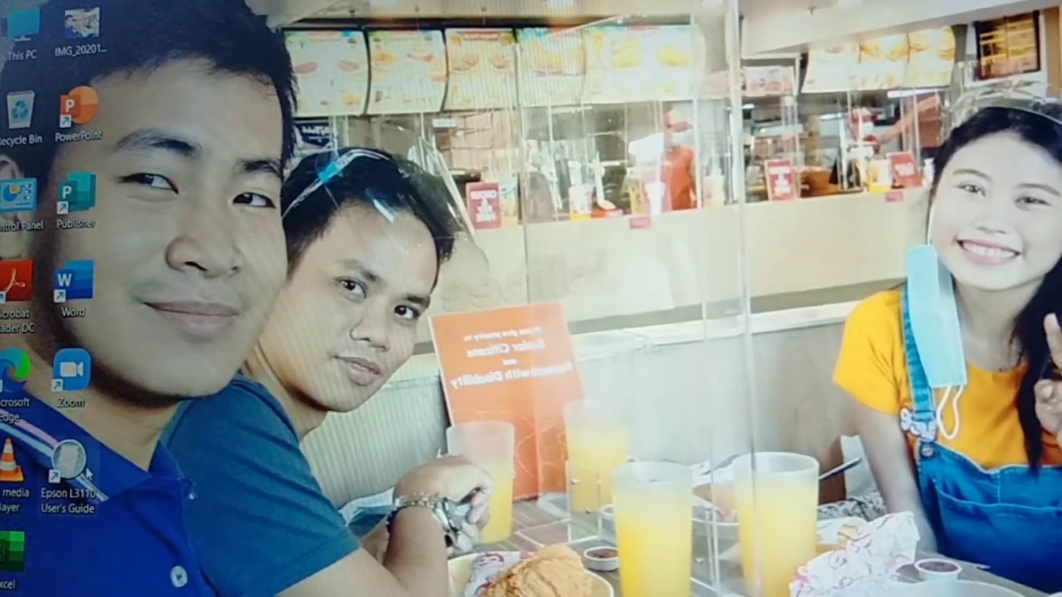
{"action": "mouse_move", "coordinate": [67, 460]}
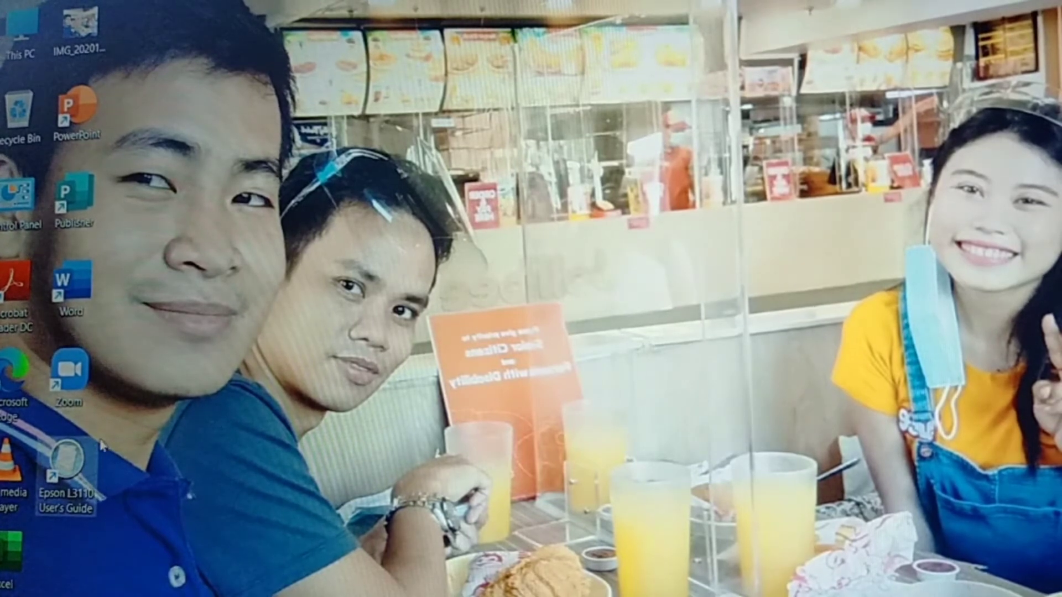
{"action": "mouse_move", "coordinate": [210, 344]}
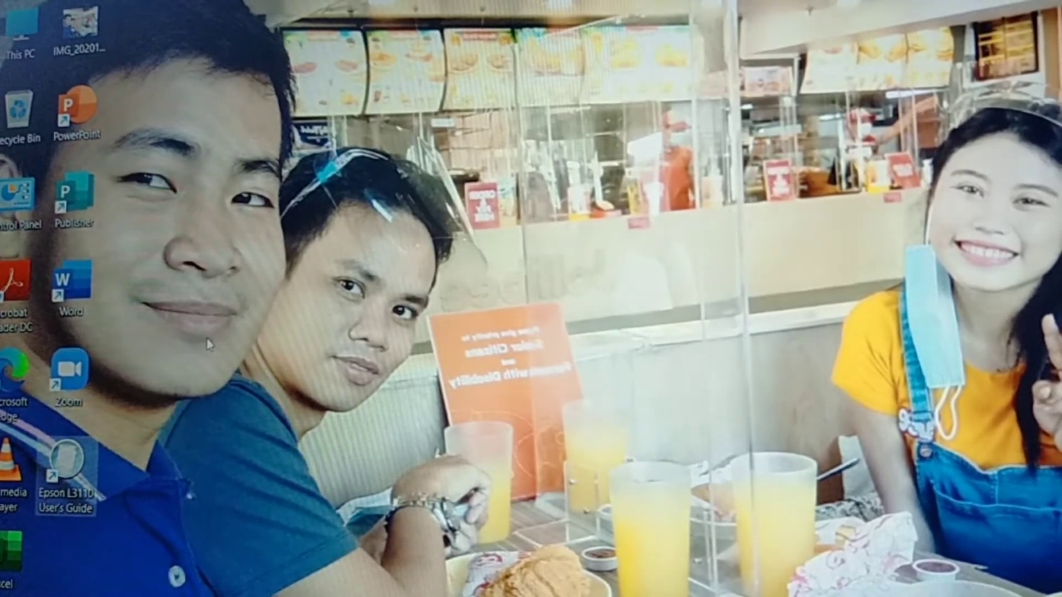
Step: Launch Microsoft Word from its desktop shortcut to reach the start screen
{"action": "right_click", "coordinate": [210, 345]}
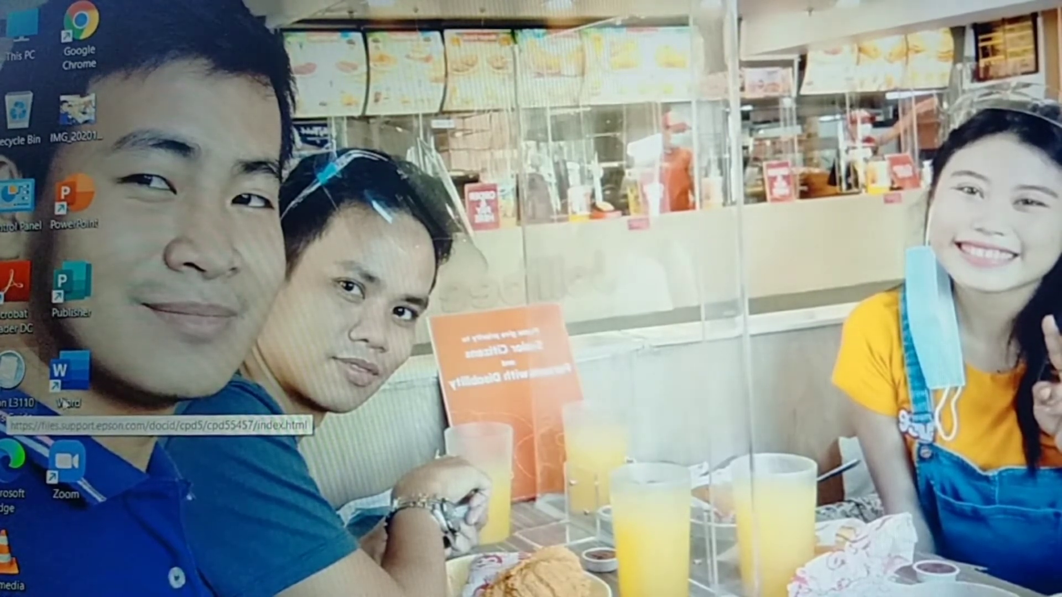
{"action": "mouse_move", "coordinate": [175, 394]}
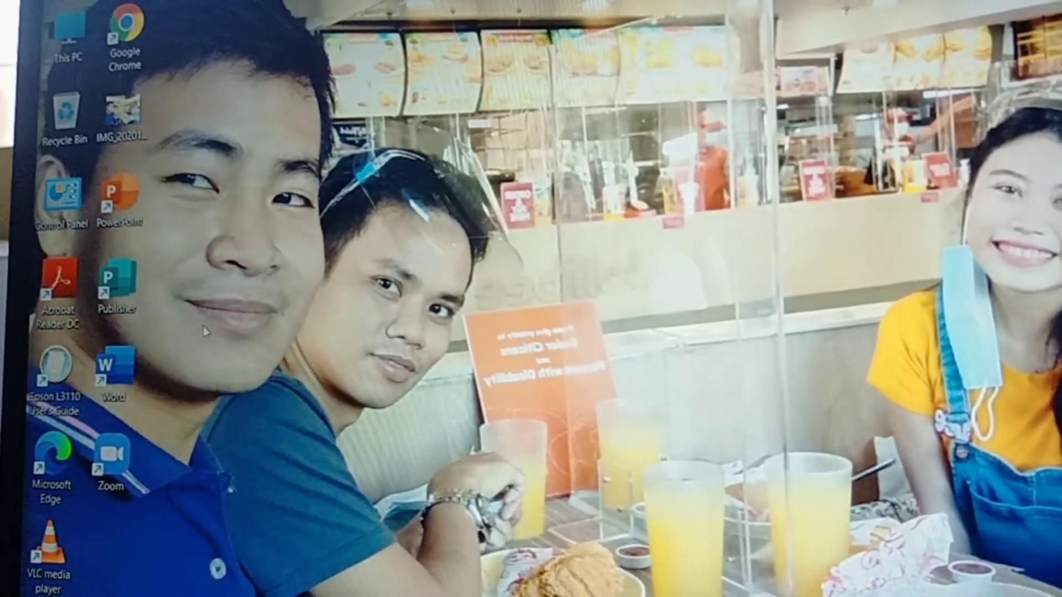
{"action": "right_click", "coordinate": [203, 332]}
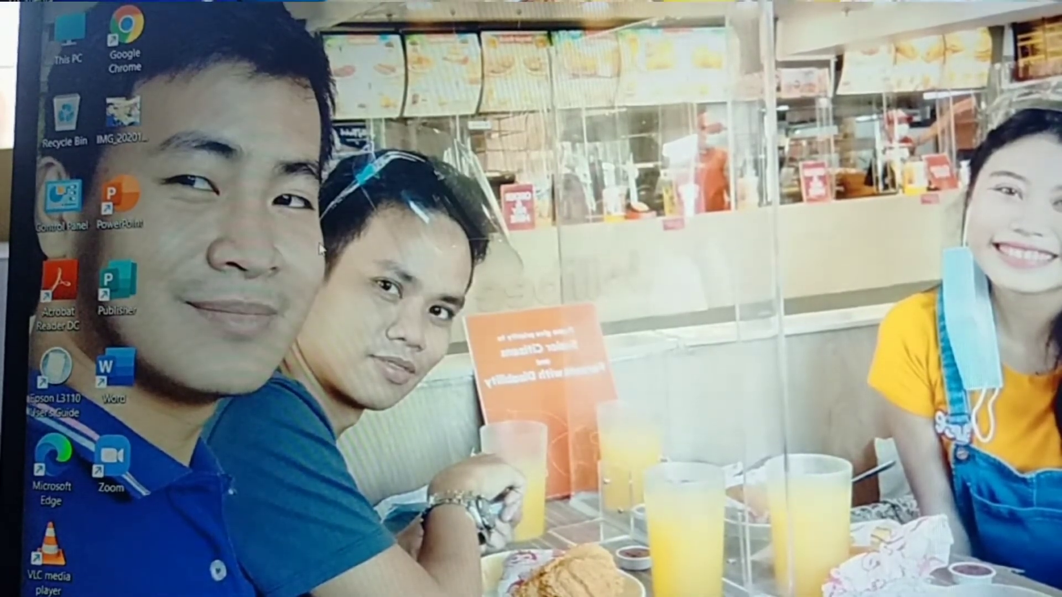
{"action": "double_click", "coordinate": [112, 369]}
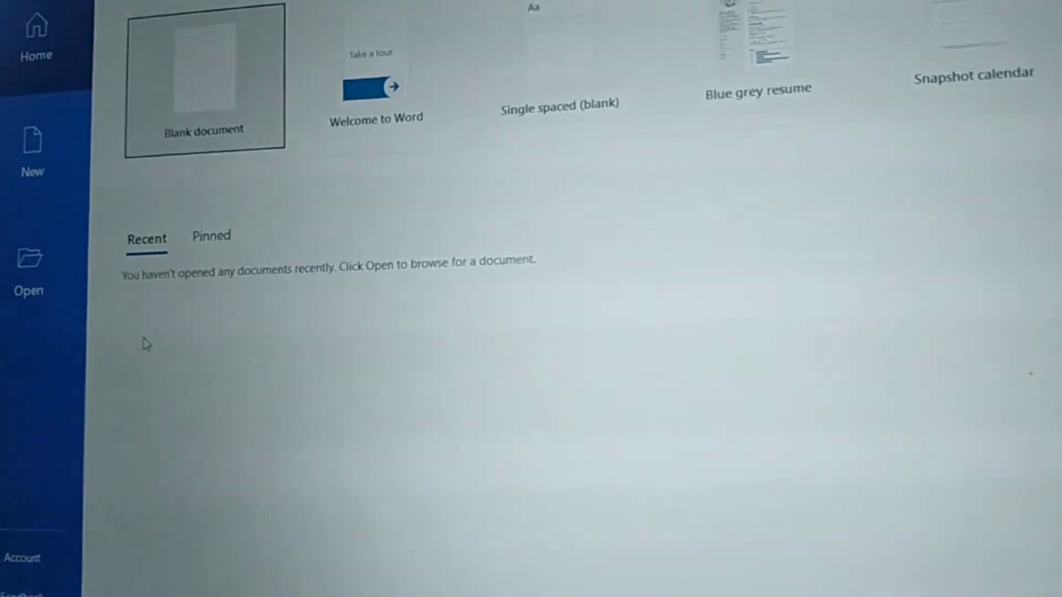